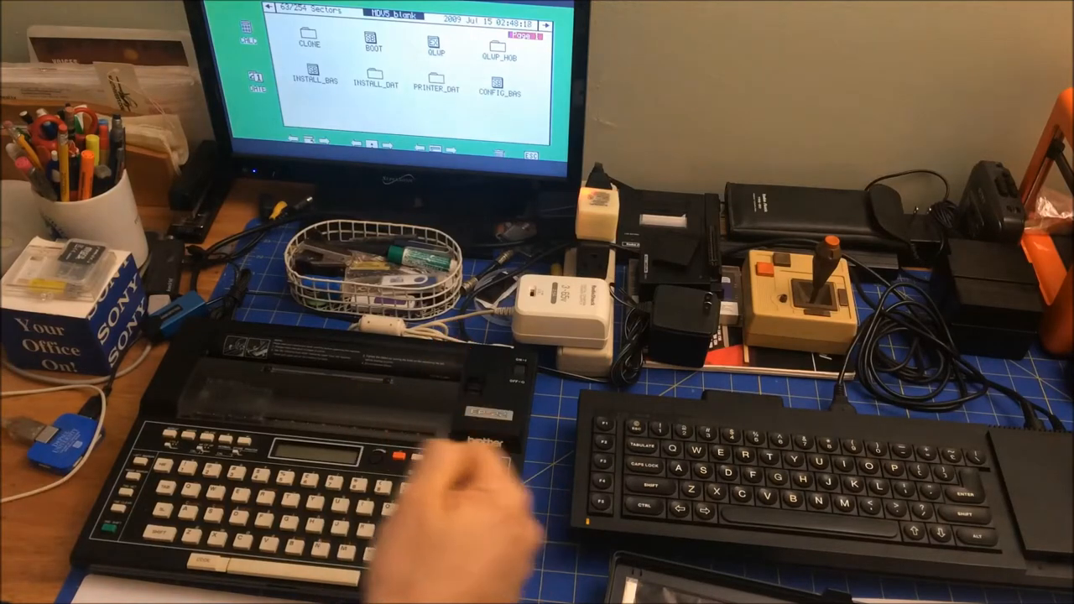
mouse_move(453, 504)
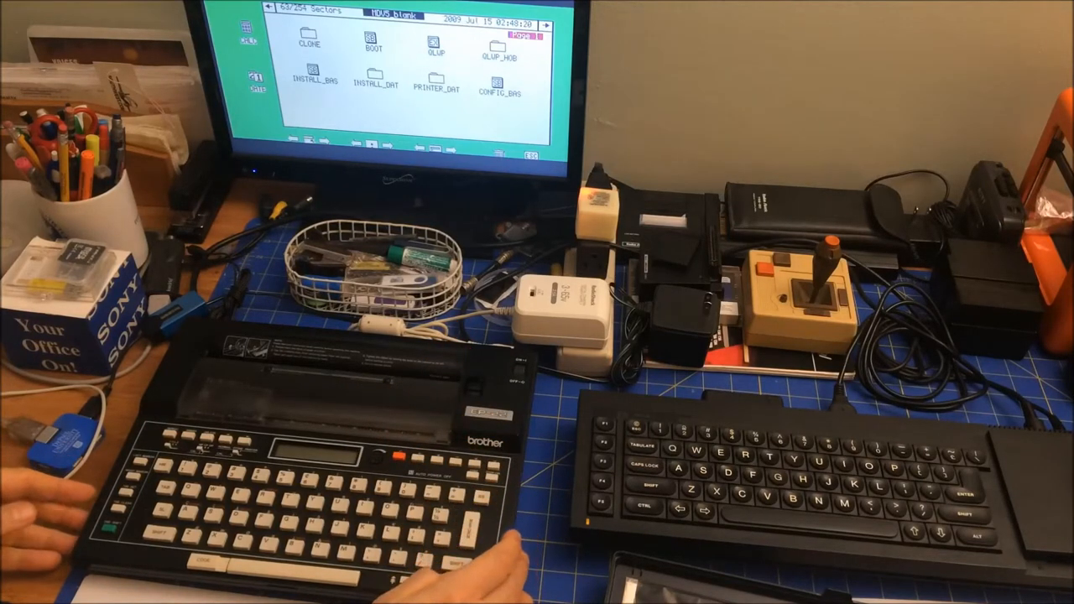